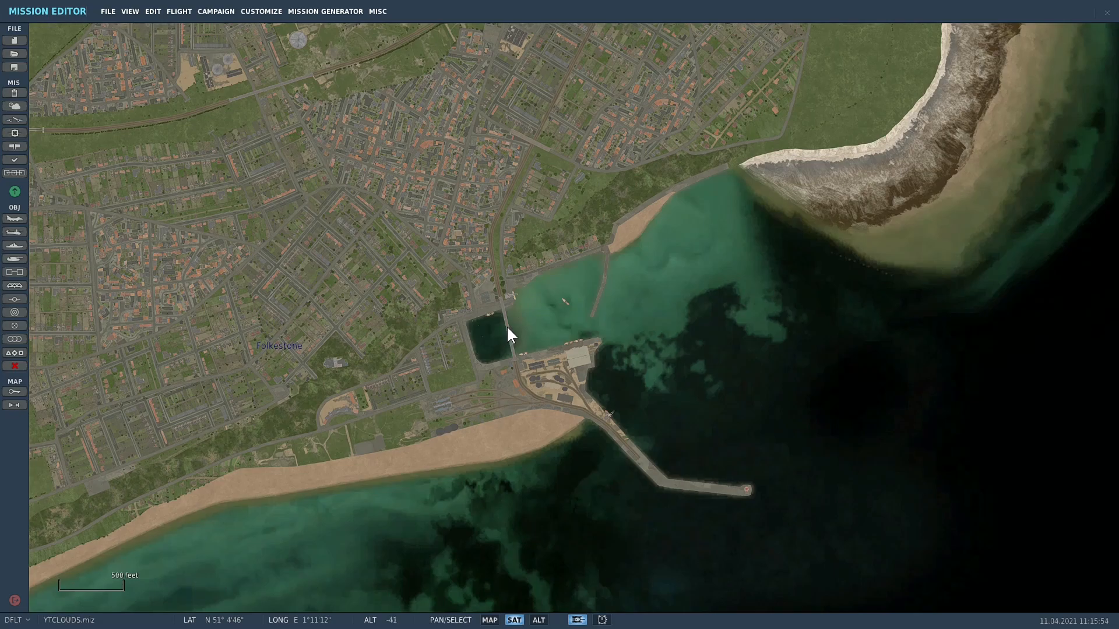
mouse_move(518, 358)
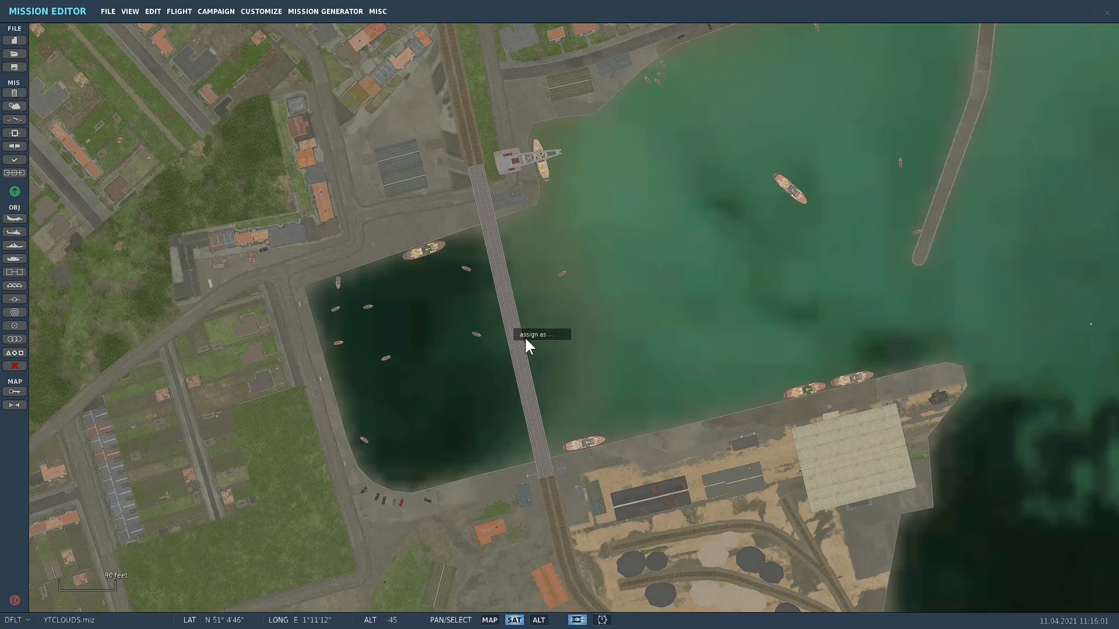
Create a trigger zone from the rail bridge, try Quad-point shape, then keep it Circular.
left_click(540, 334)
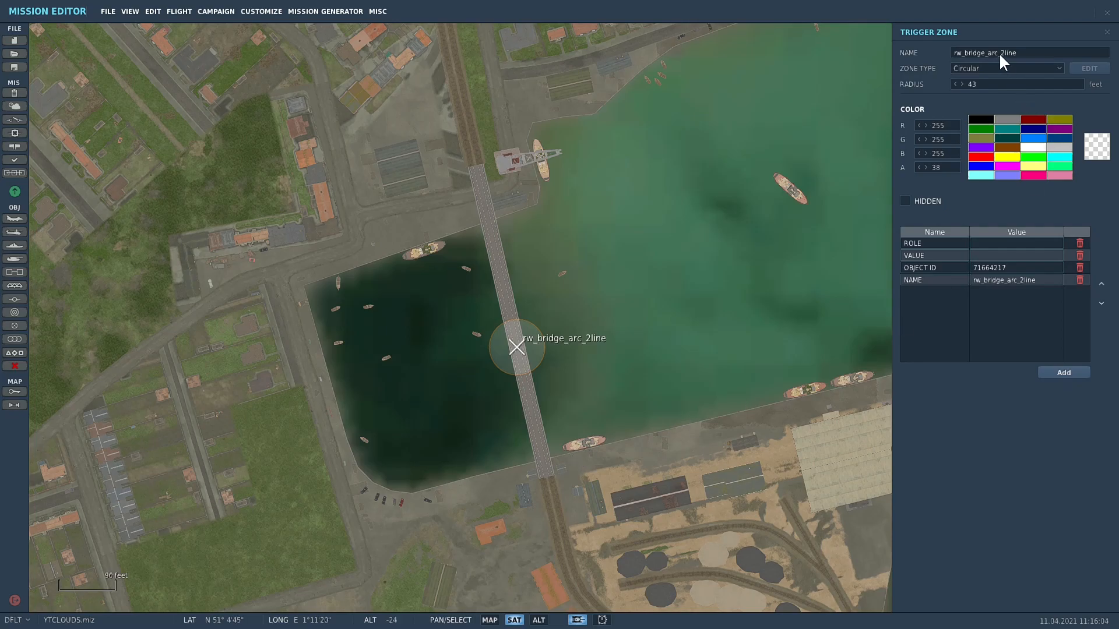
mouse_move(1013, 61)
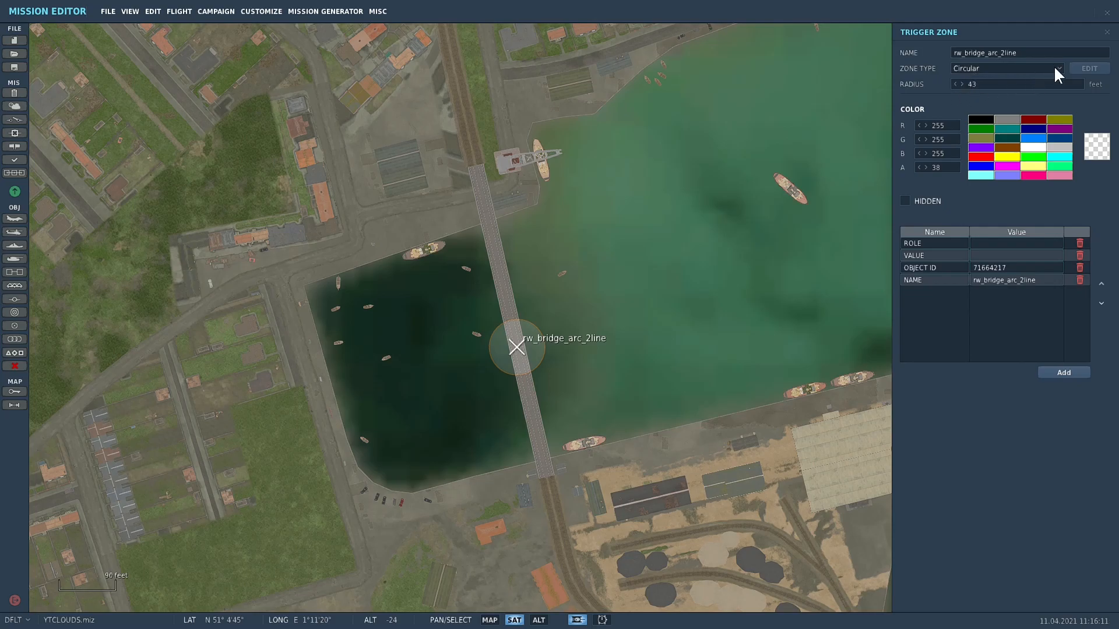
left_click(1006, 67)
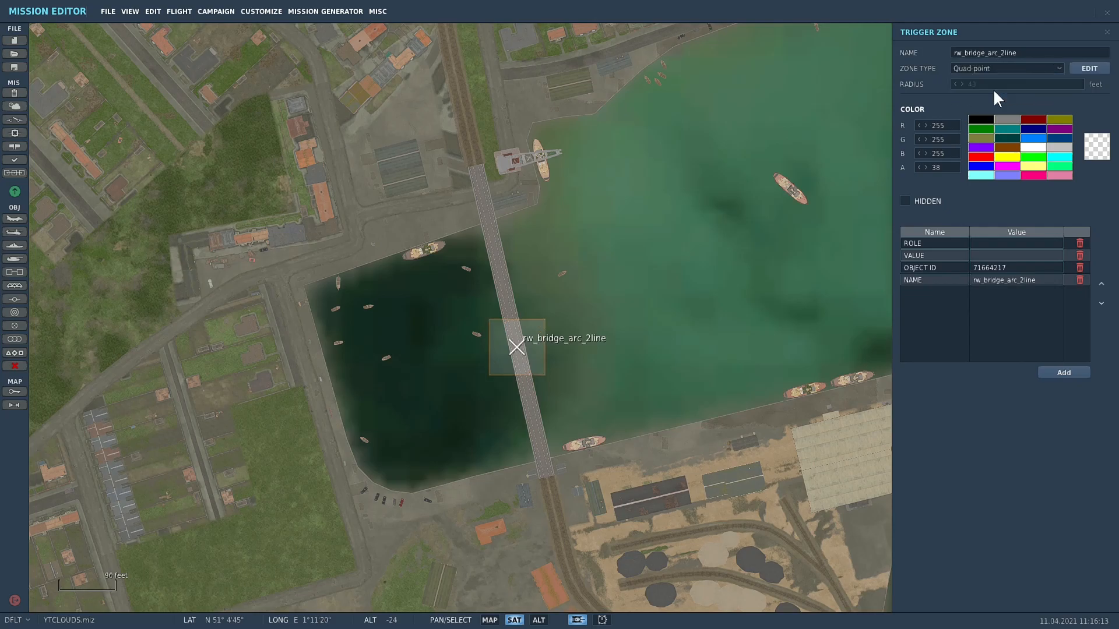
mouse_move(690, 351)
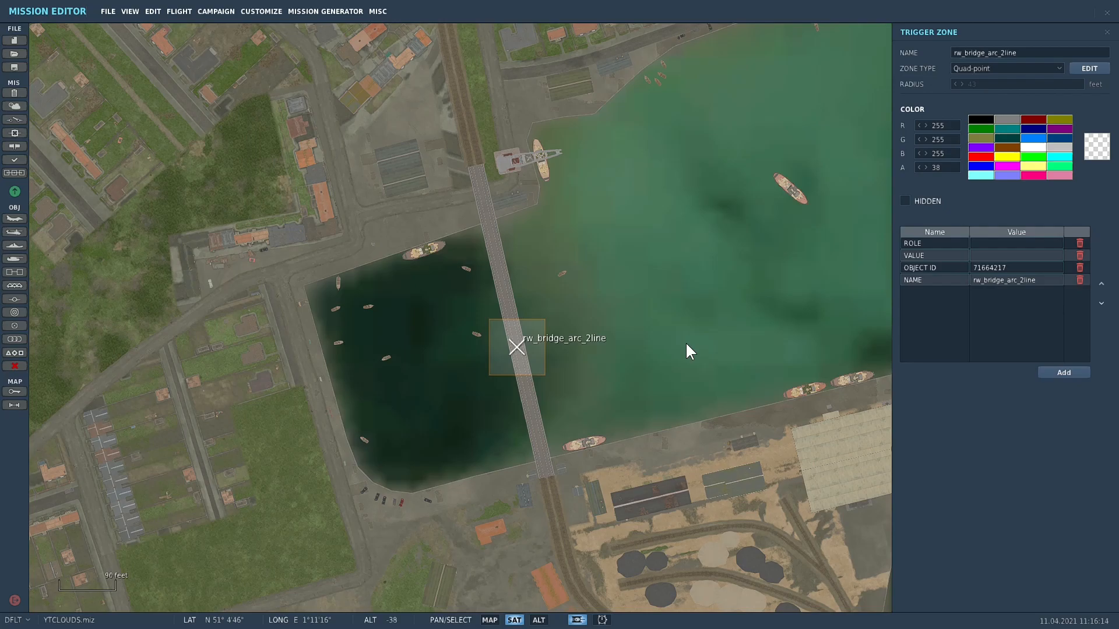
mouse_move(796, 266)
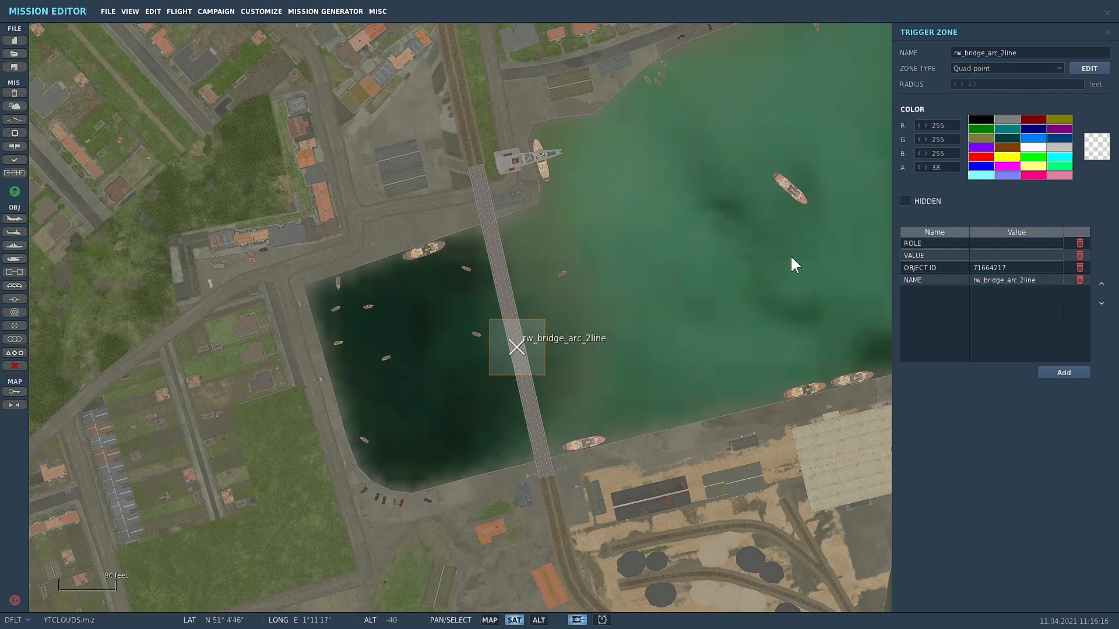
left_click(1006, 68)
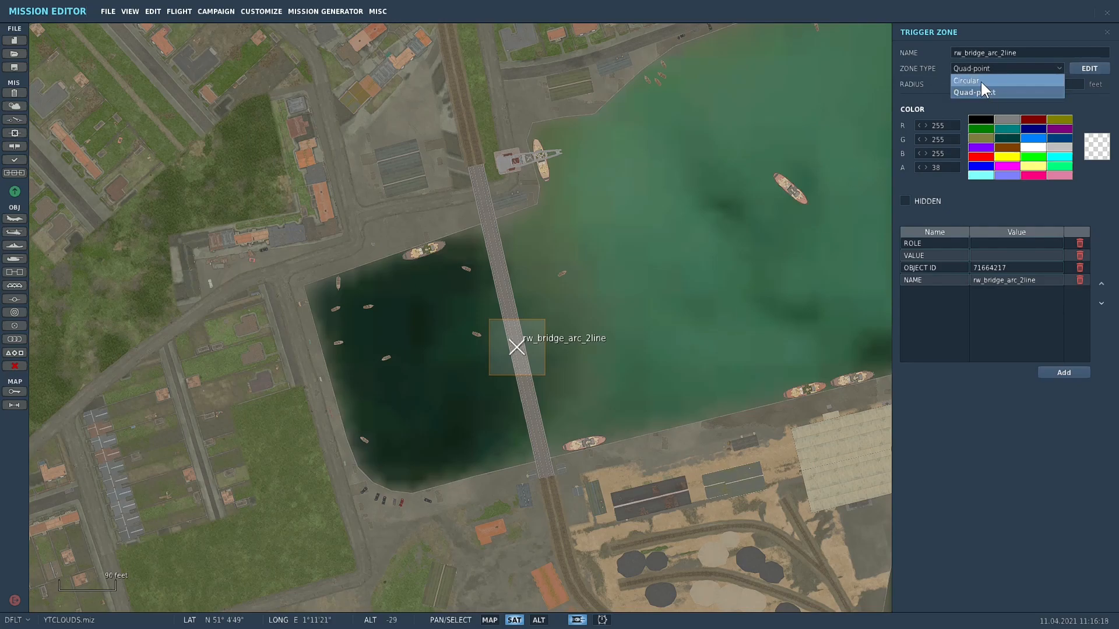
left_click(967, 80)
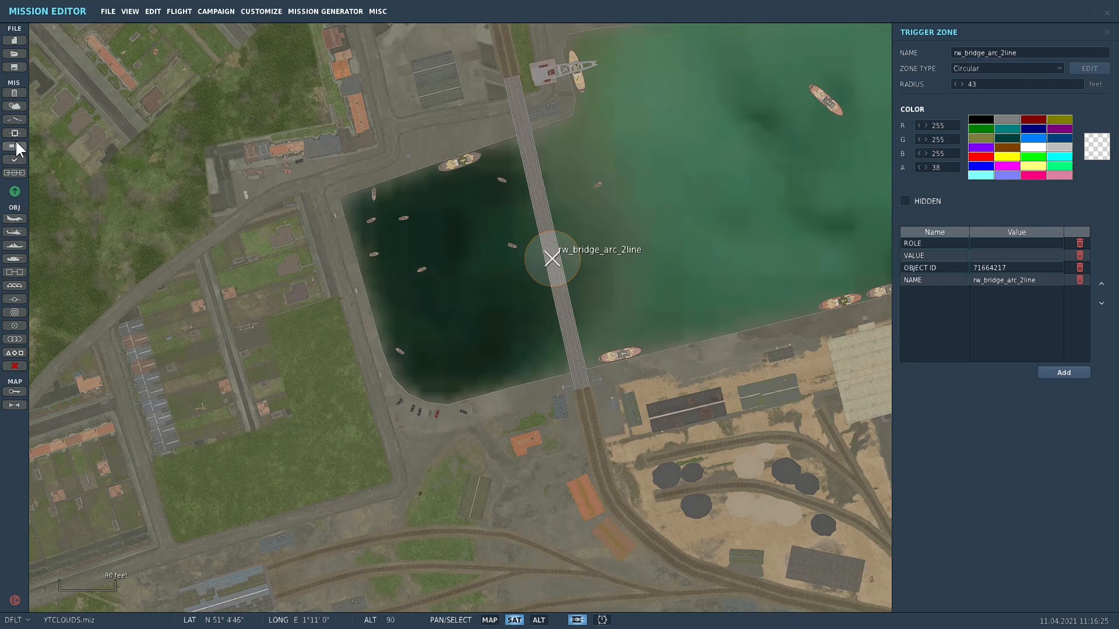
left_click(14, 120)
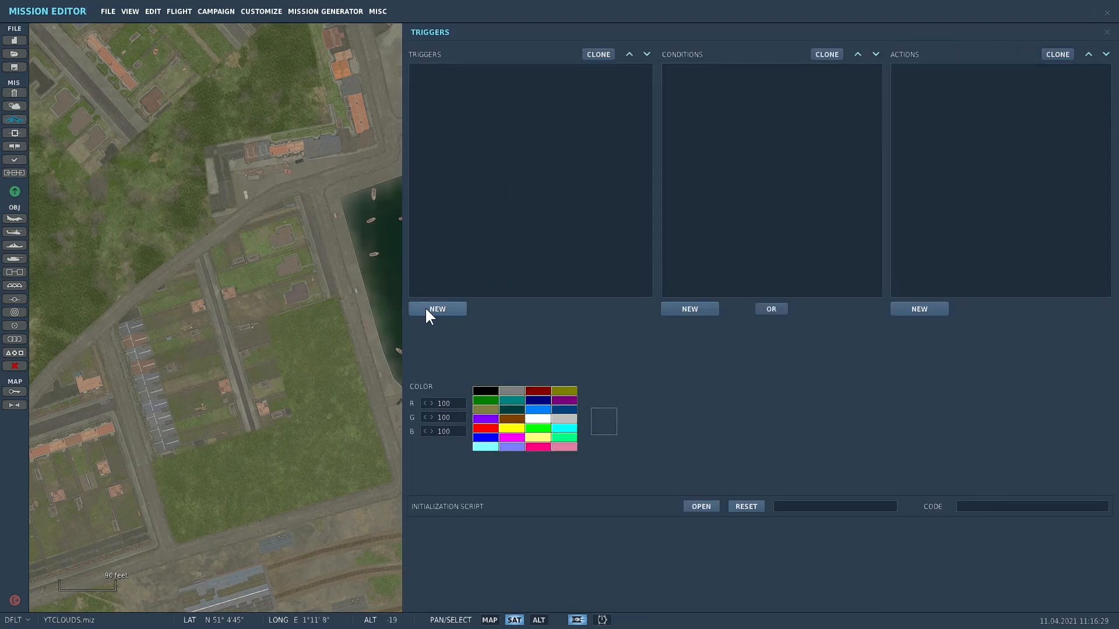
Add a new trigger and name it 'rail bridge'.
left_click(437, 308)
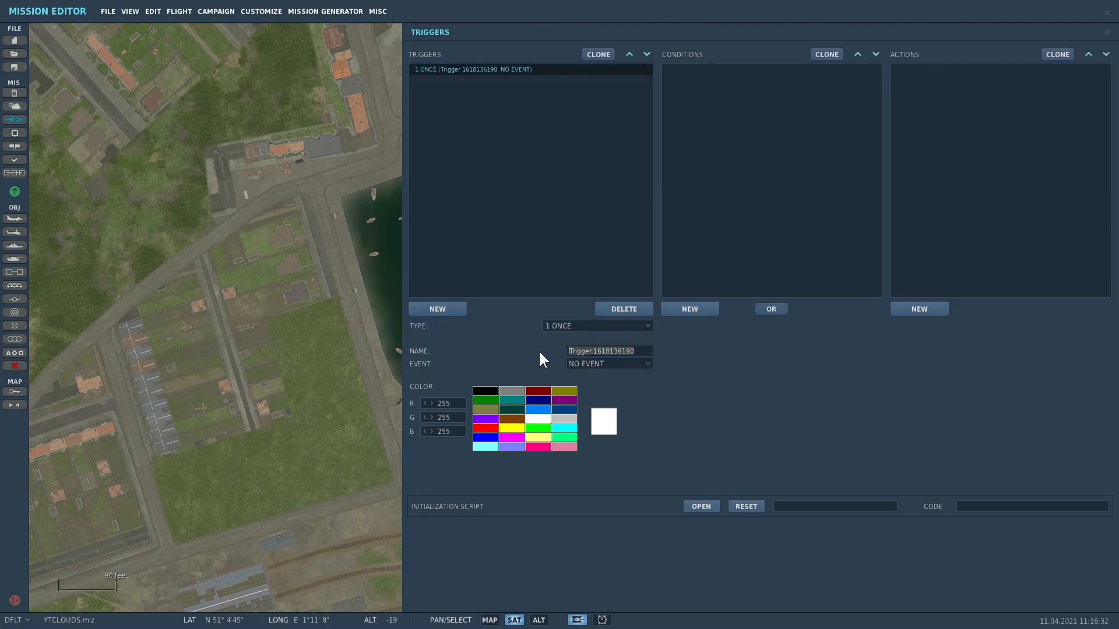
type("rail")
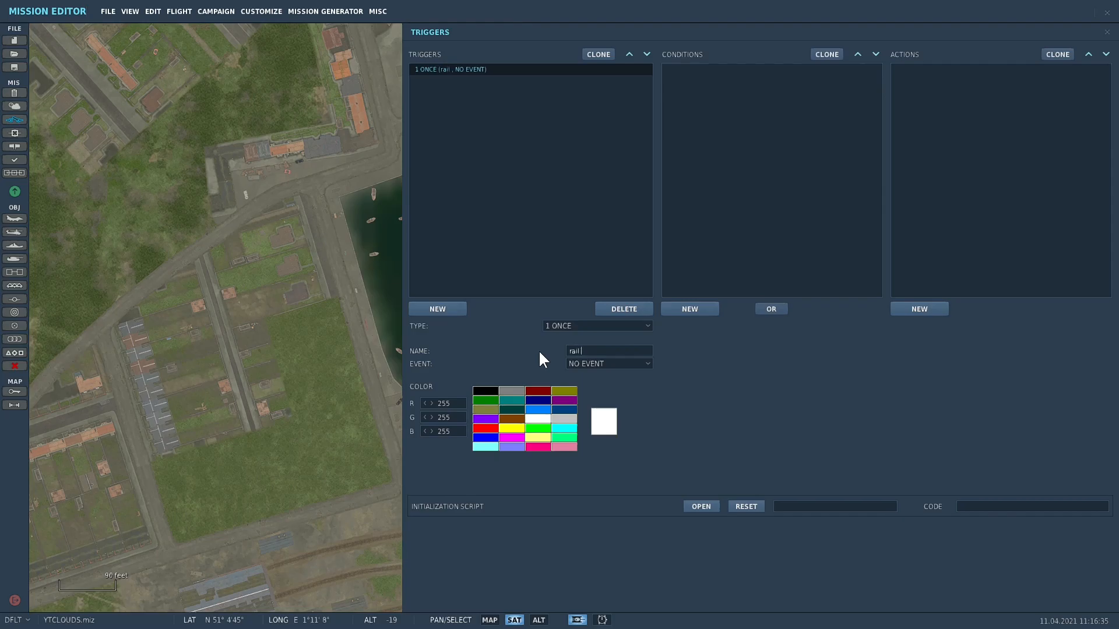
type("brid")
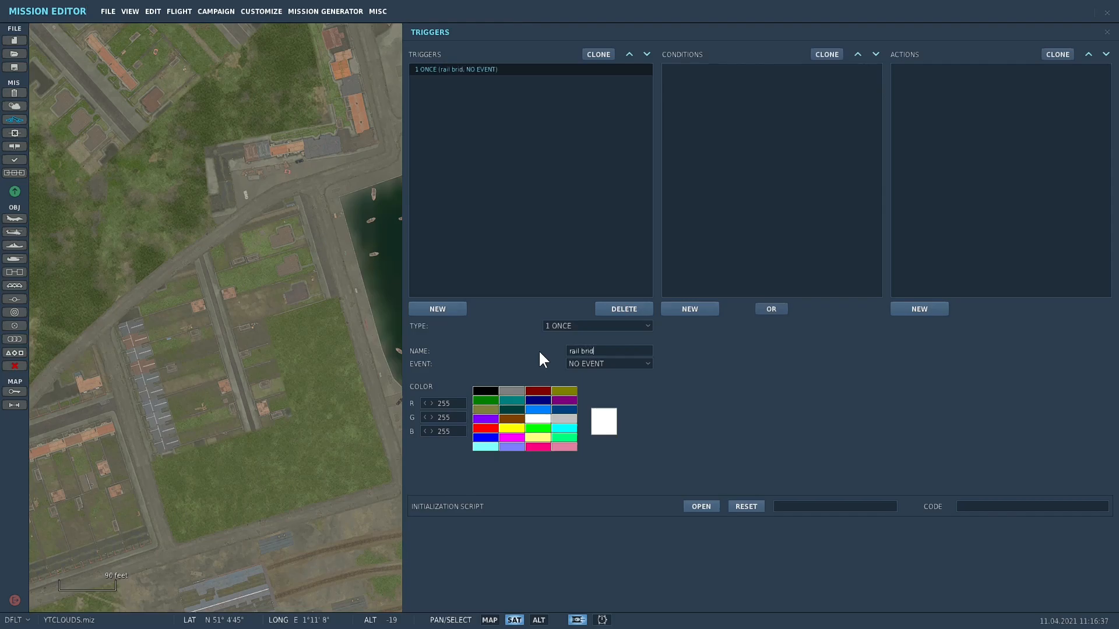
type("ge")
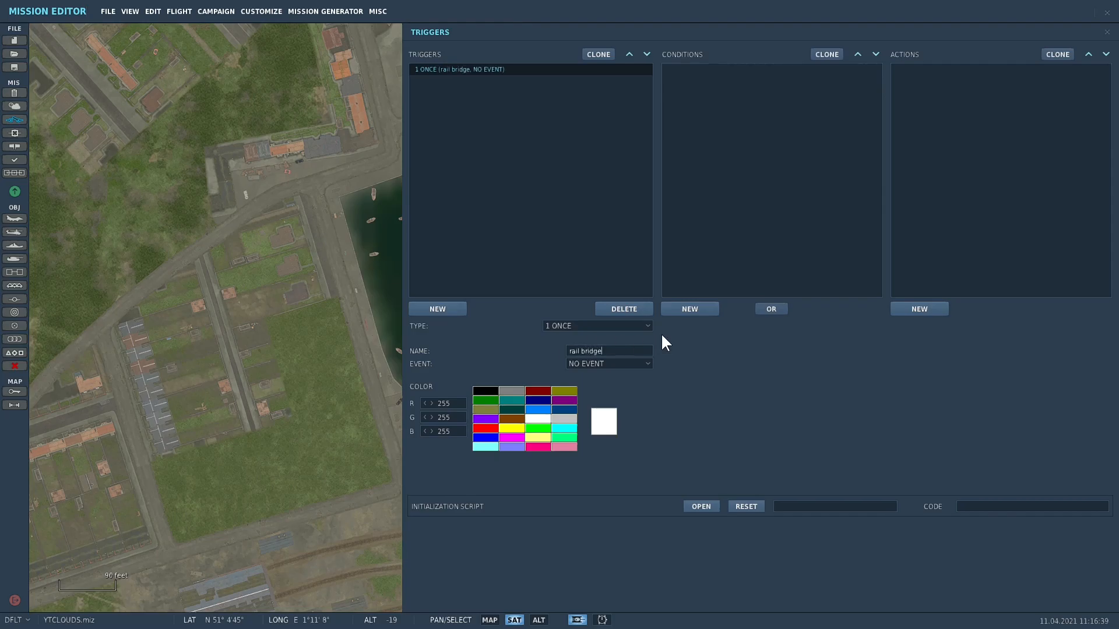
Add a MAP OBJECT IS DEAD condition tied to the rw_bridge_arc_2line zone.
left_click(689, 307)
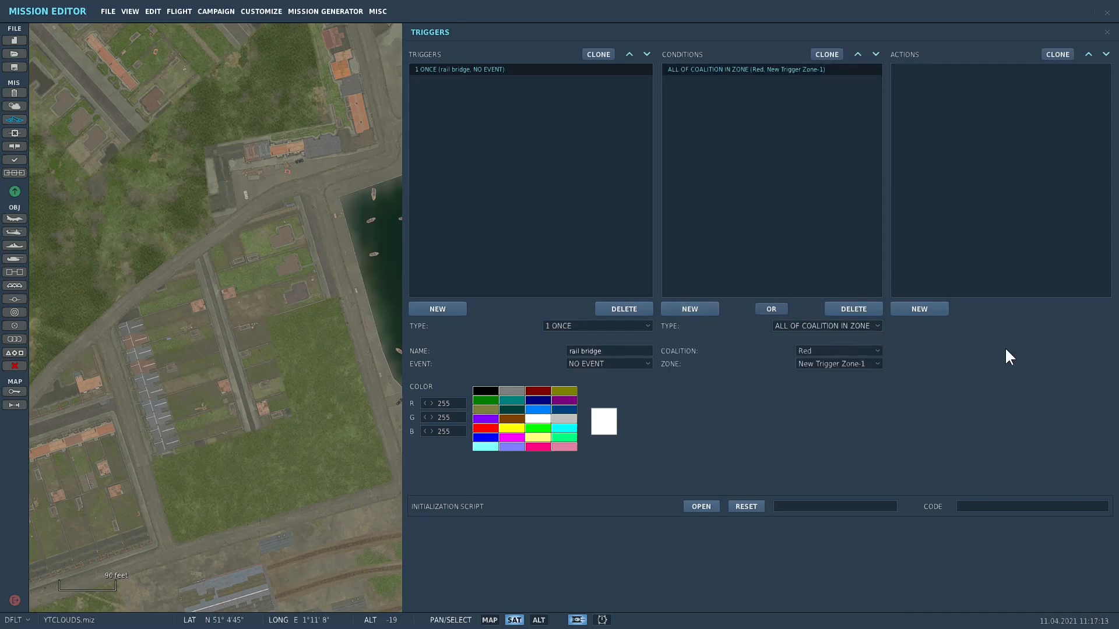
left_click(826, 325)
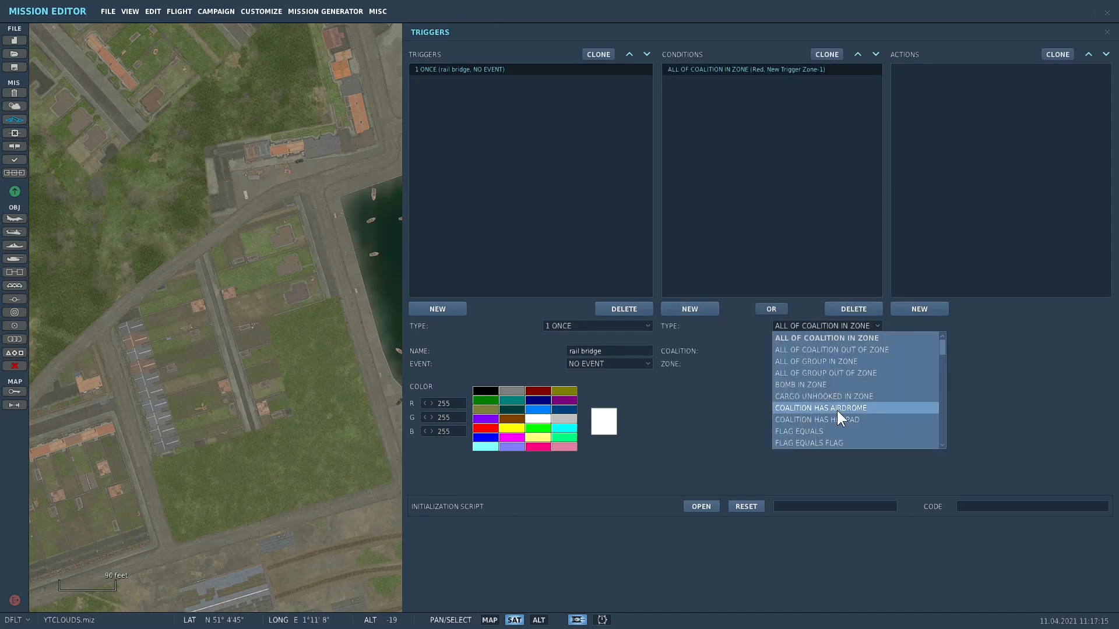
scroll("down", 3)
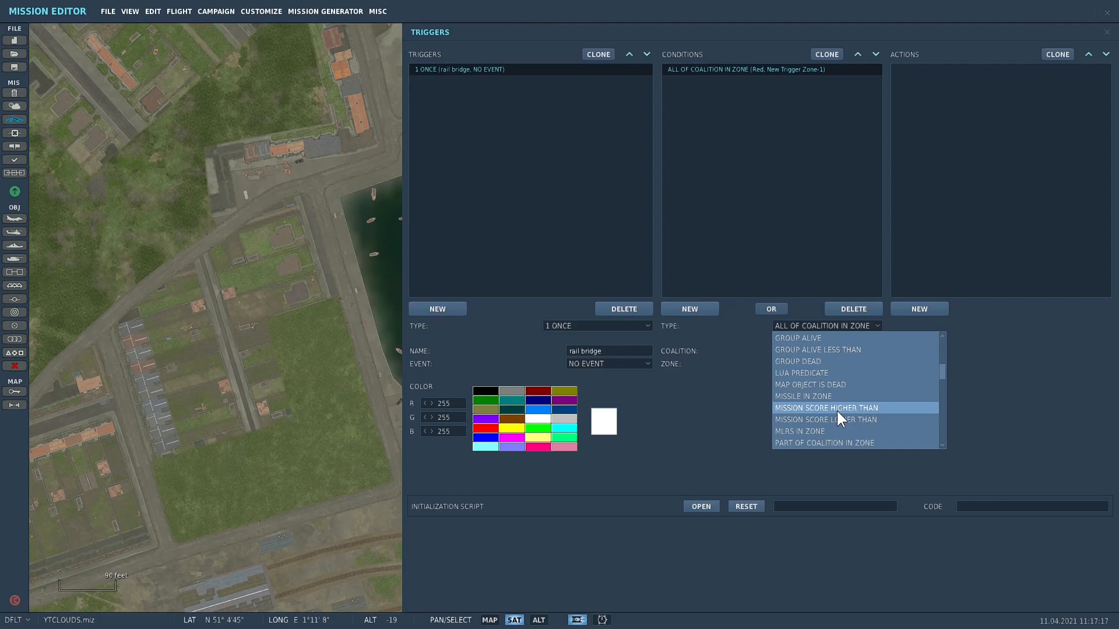
mouse_move(824, 393)
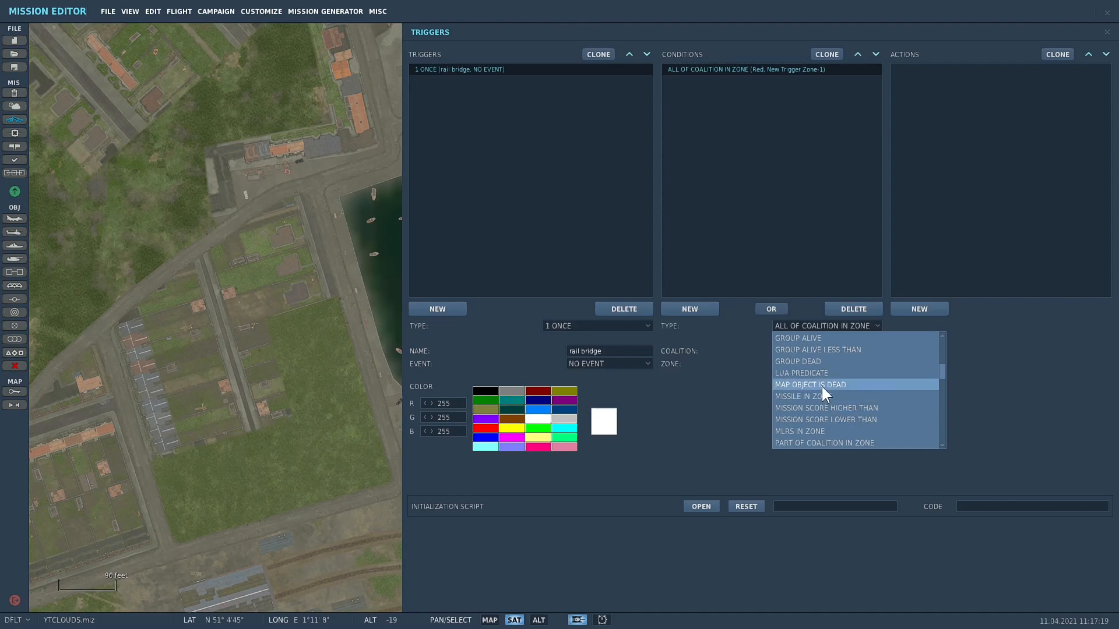
left_click(810, 383)
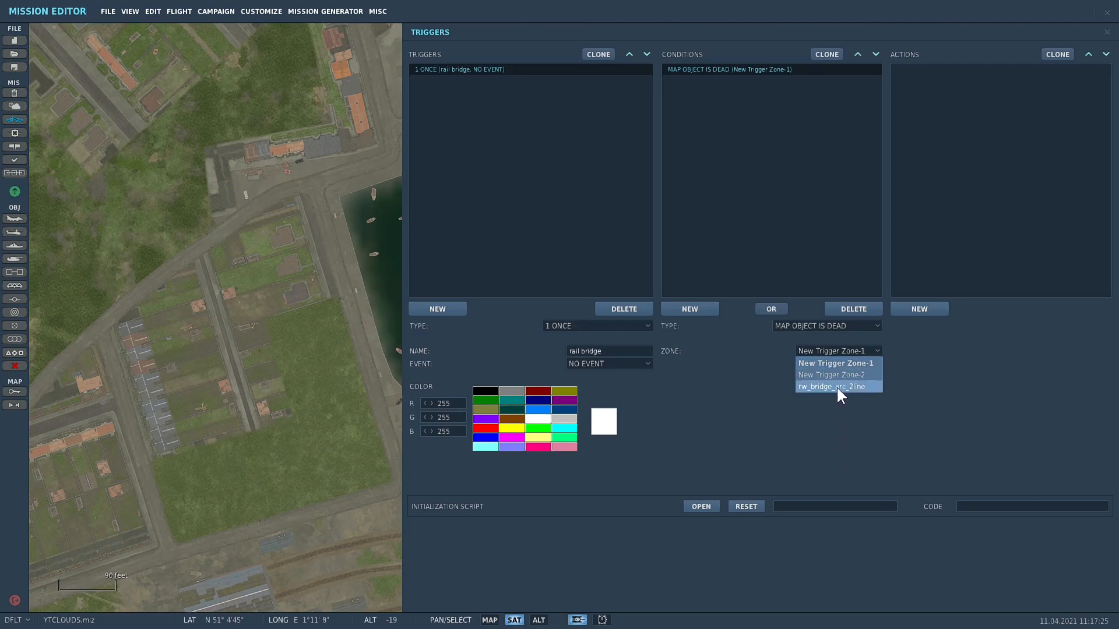
left_click(830, 386)
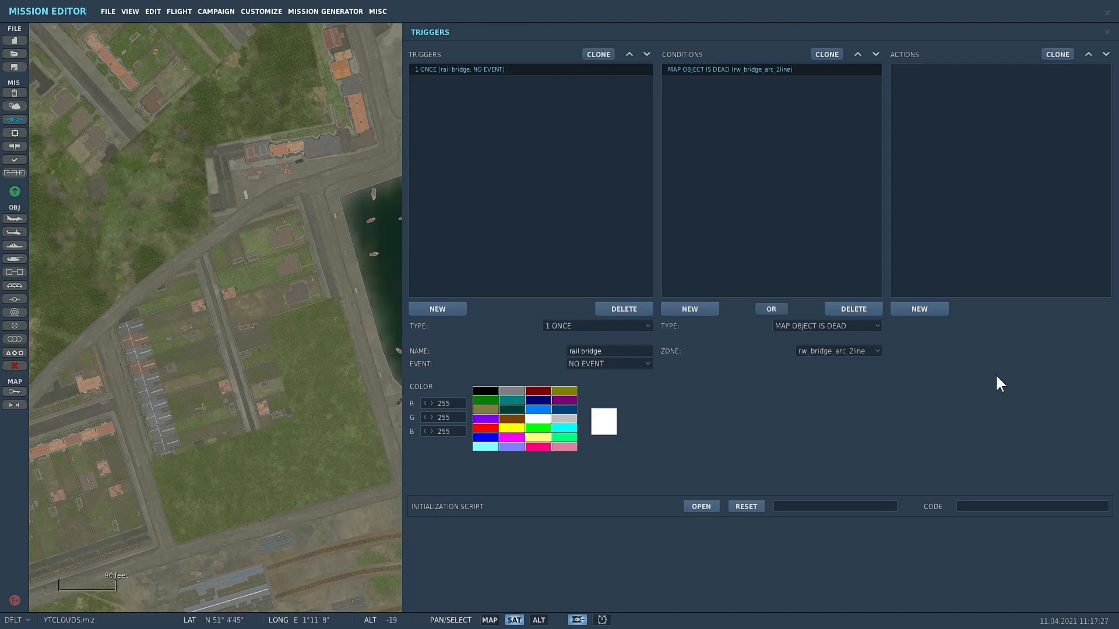
Add a message-to-all action reading 'bridge desroyed!!'.
left_click(918, 308)
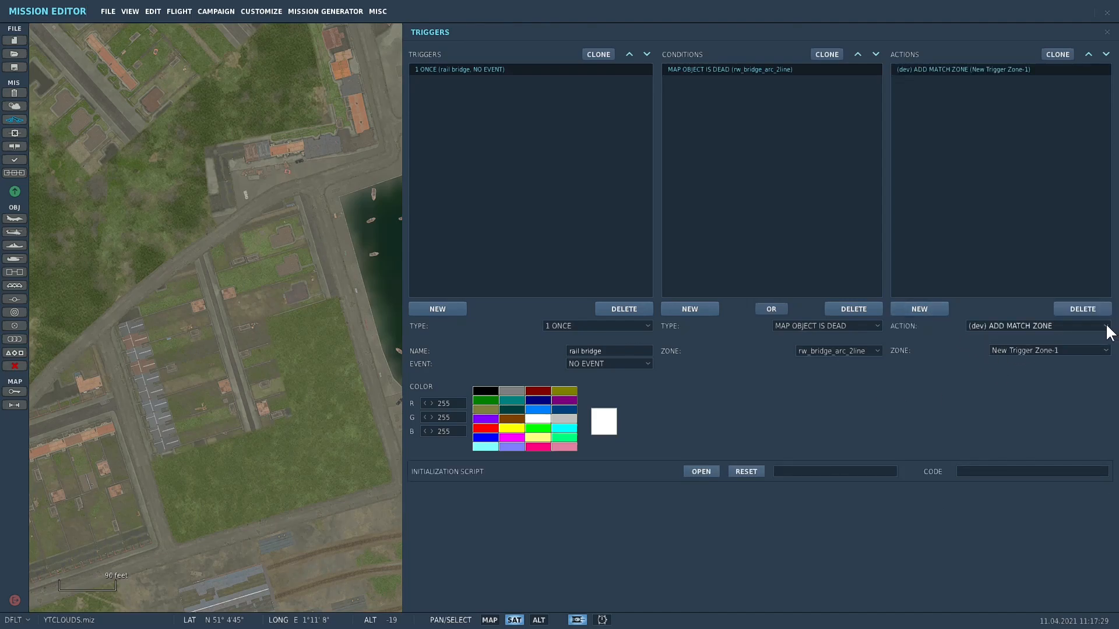
left_click(1035, 325)
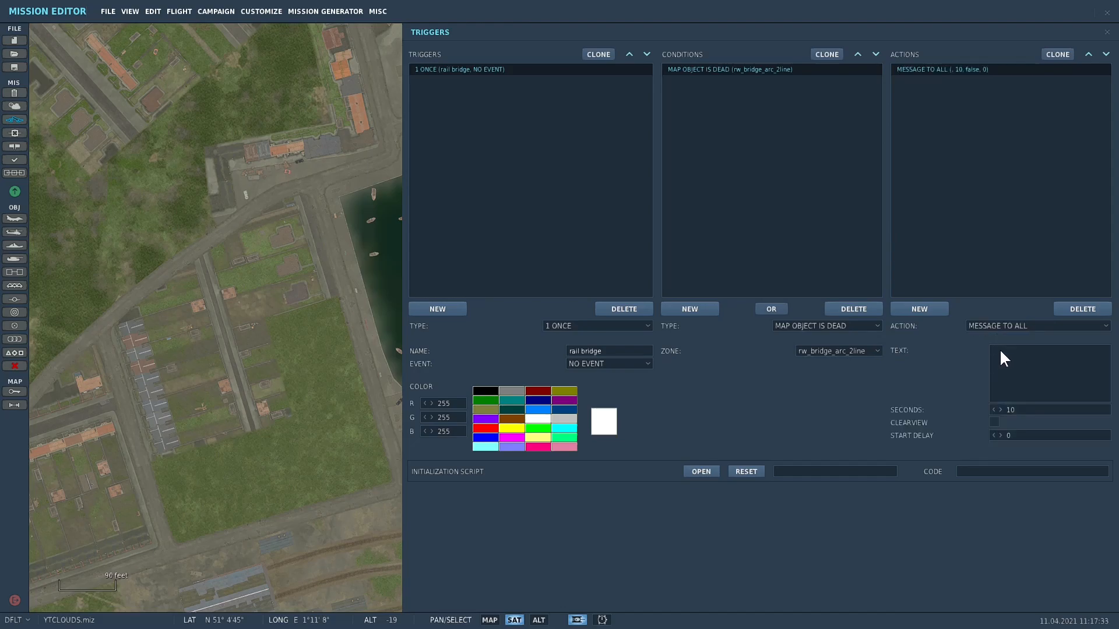
type("bridge de")
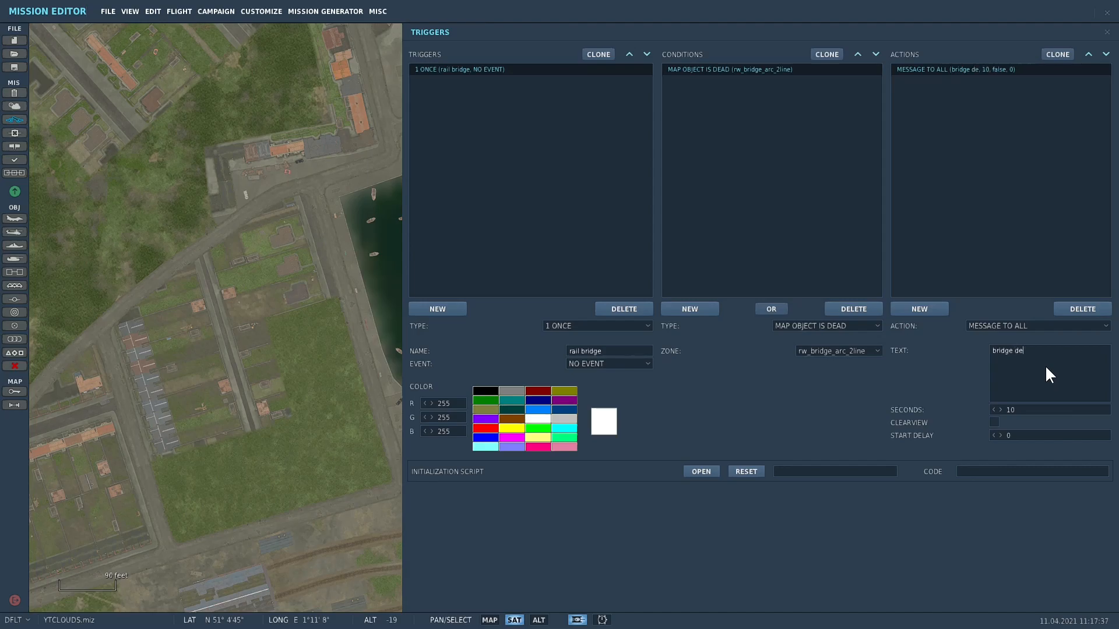
type("sro")
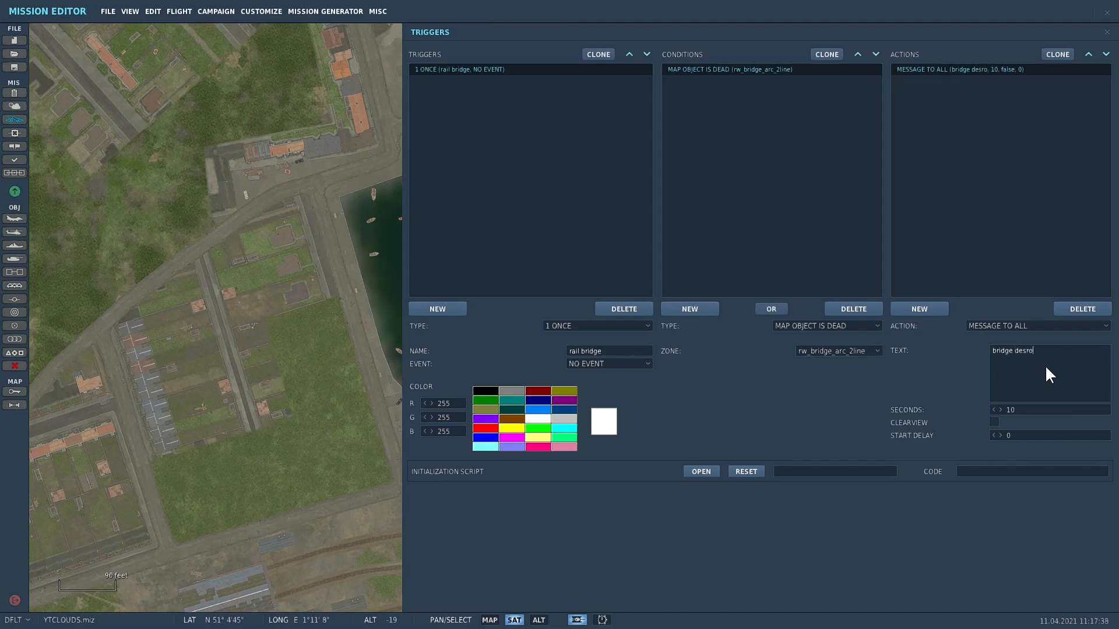
type("yed")
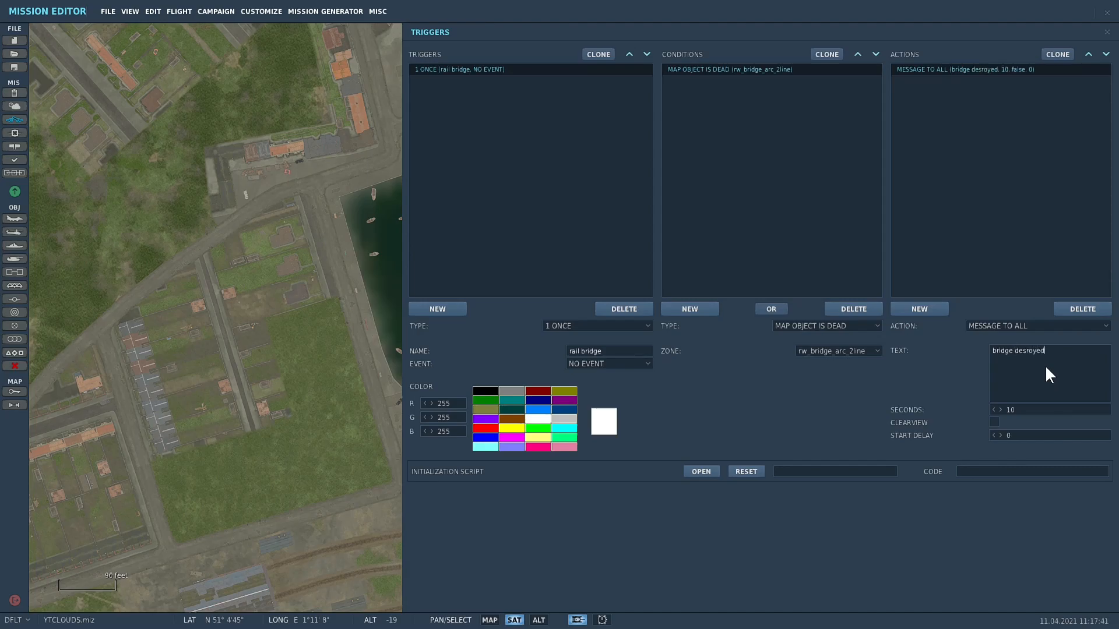
type("!")
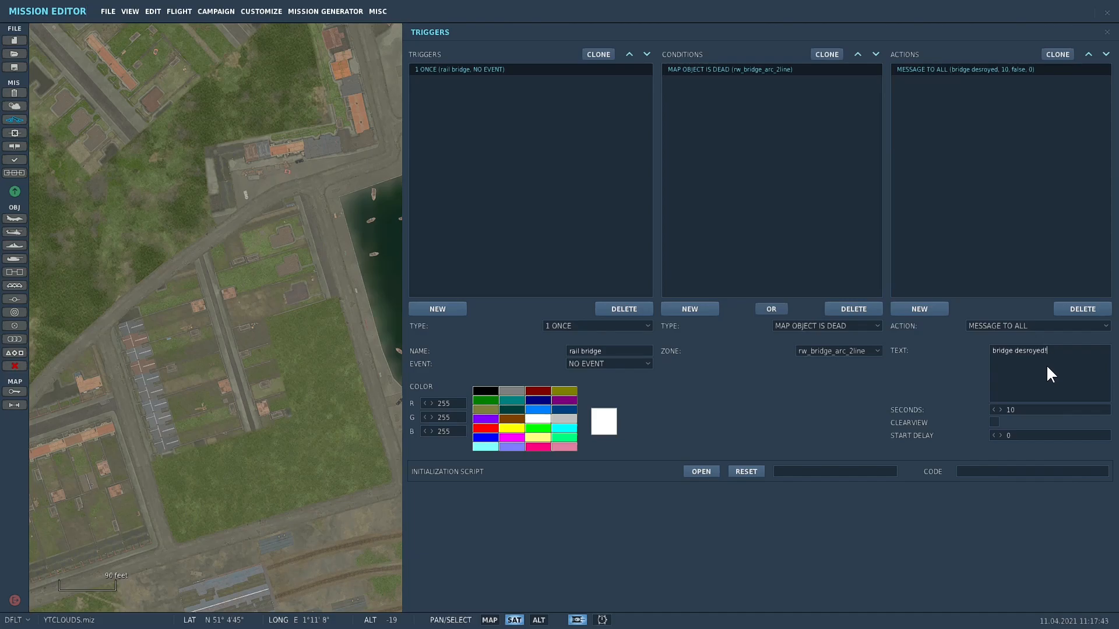
type("!")
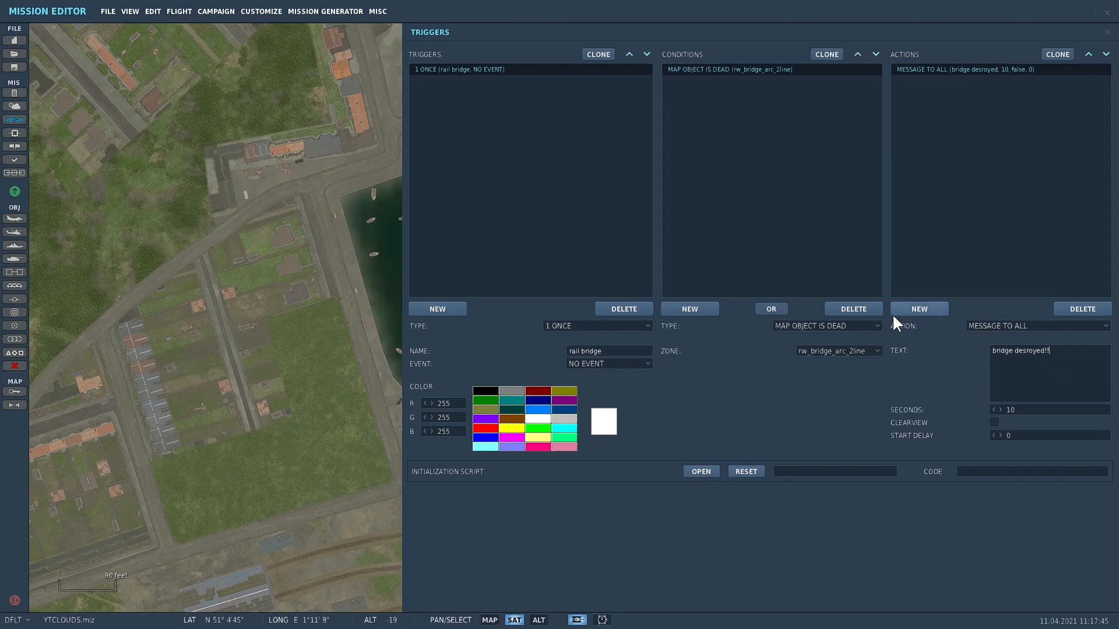
Add a SOUND TO ALL action playing BOMBSAWAYjack.ogg.
left_click(1037, 325)
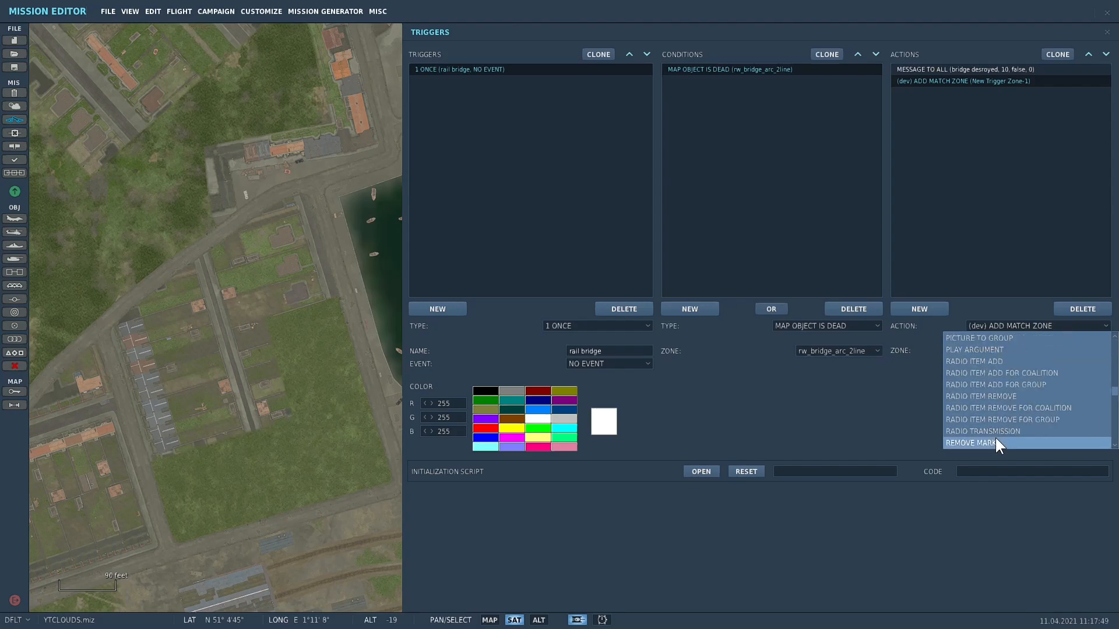
scroll("down", 3)
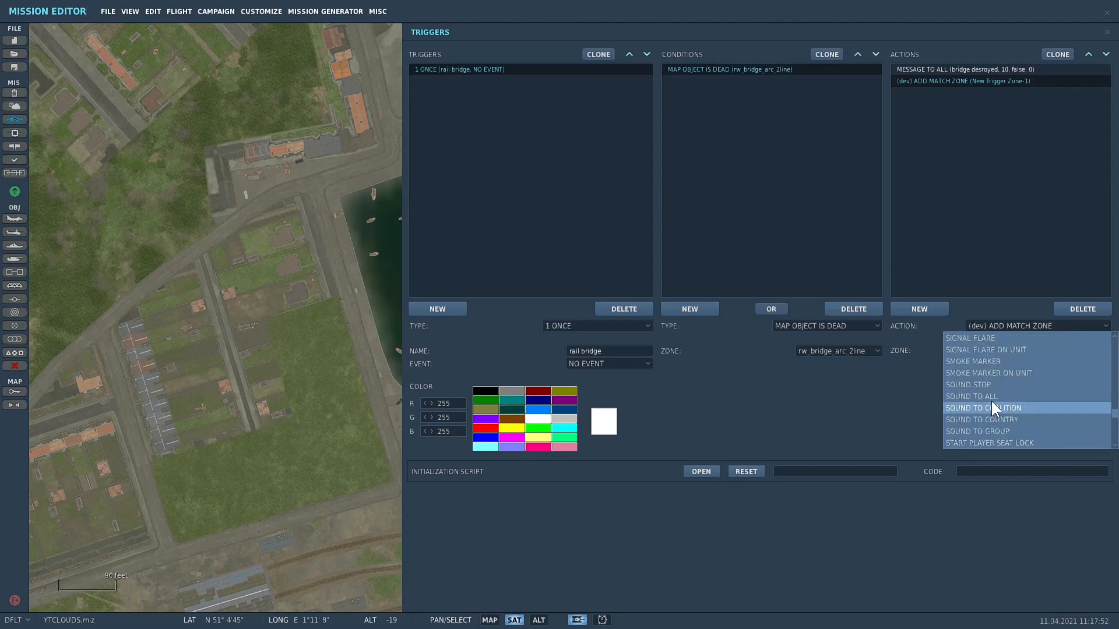
left_click(970, 396)
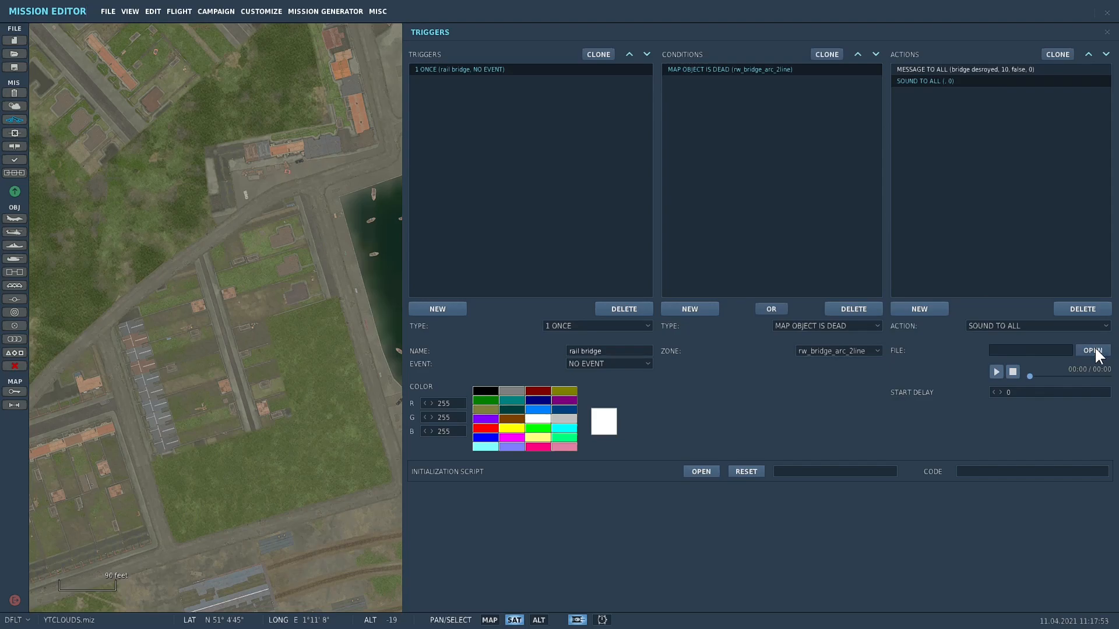
left_click(1092, 351)
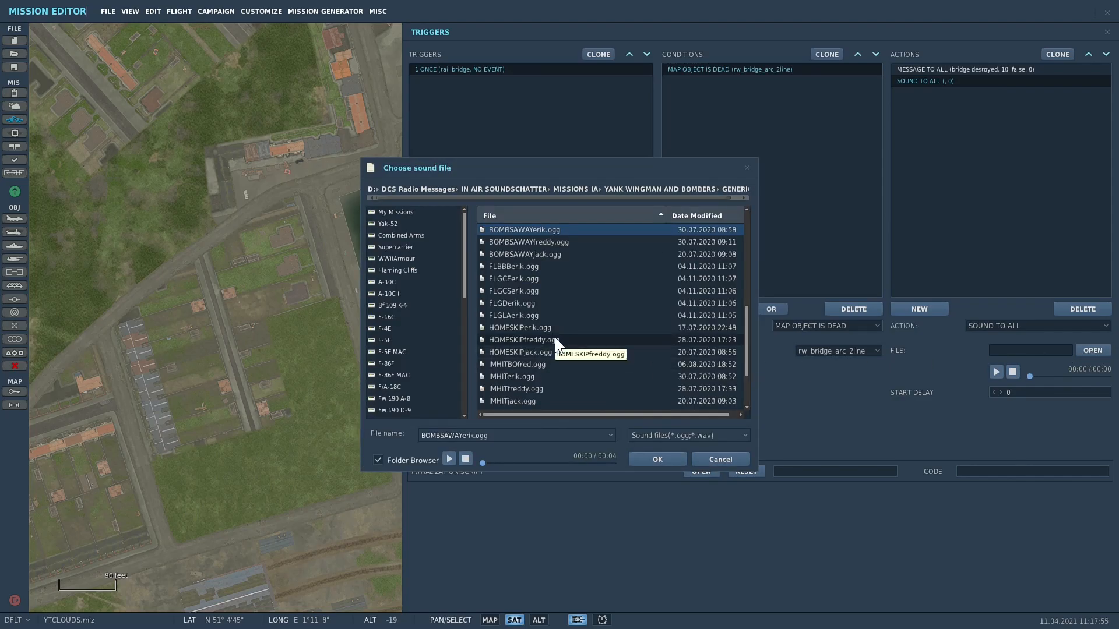
mouse_move(545, 265)
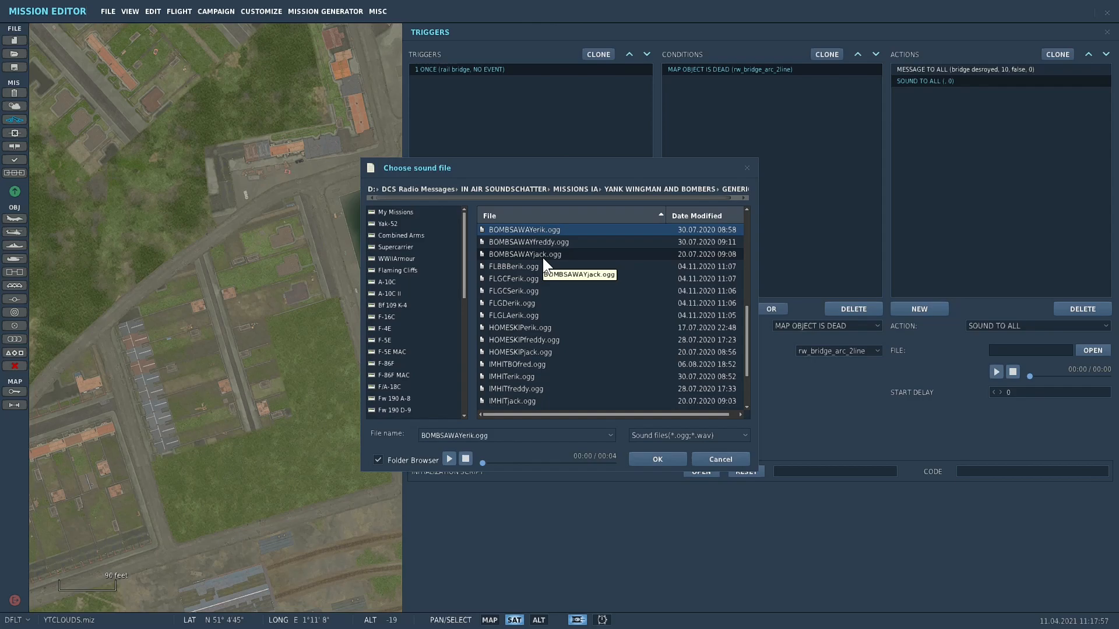
left_click(524, 254)
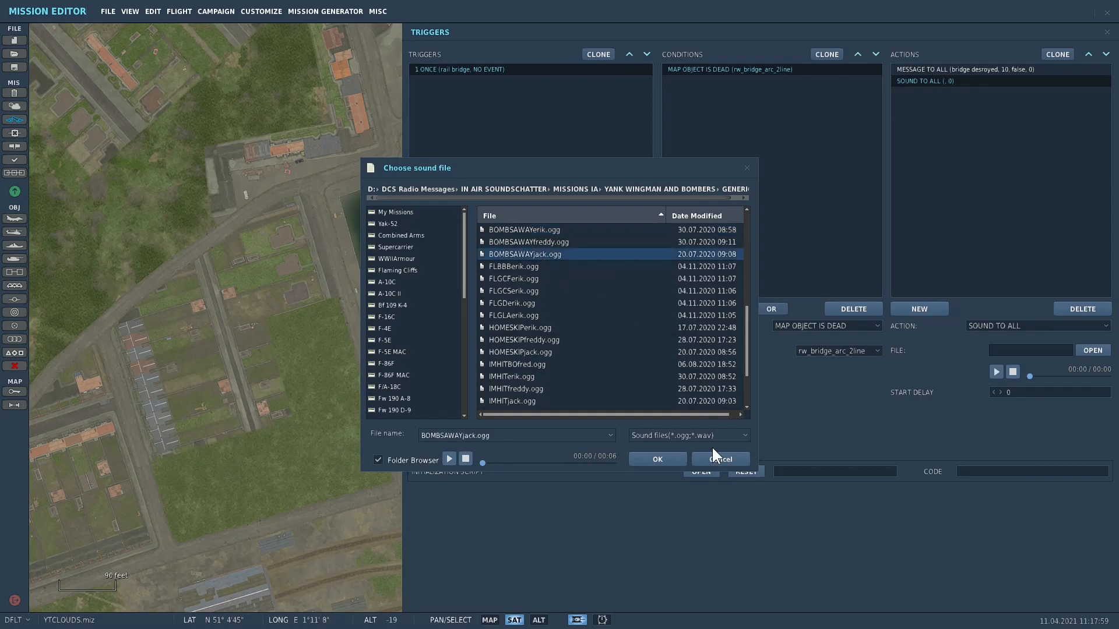
left_click(656, 460)
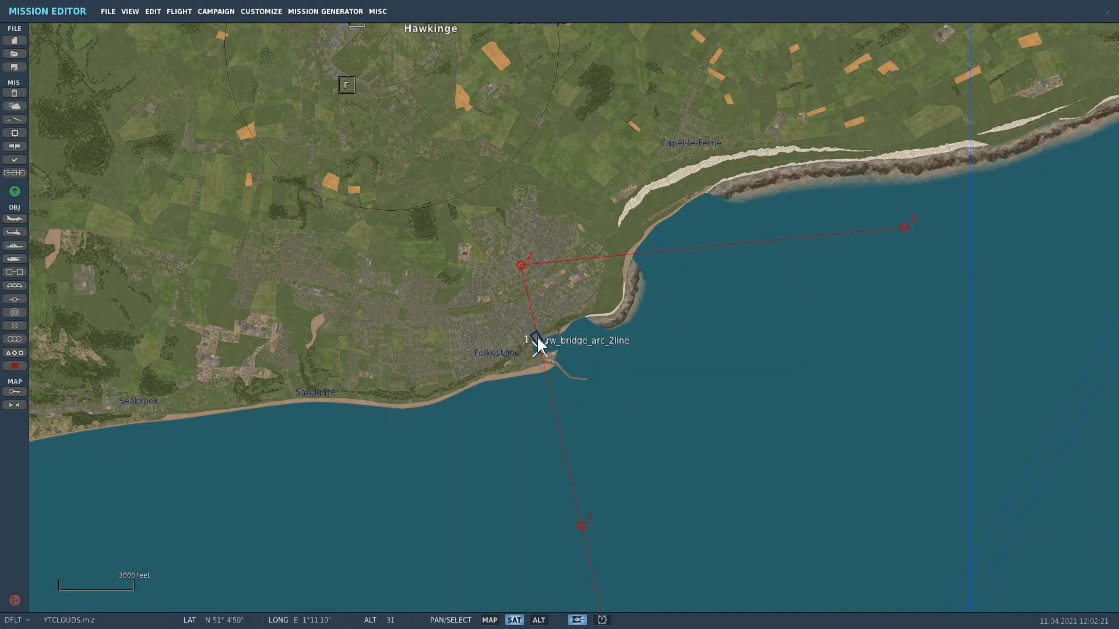
Show the Ground-1 vehicle group's armor sub-category list, Armoured Personnel Carrier to Tank.
left_click(535, 338)
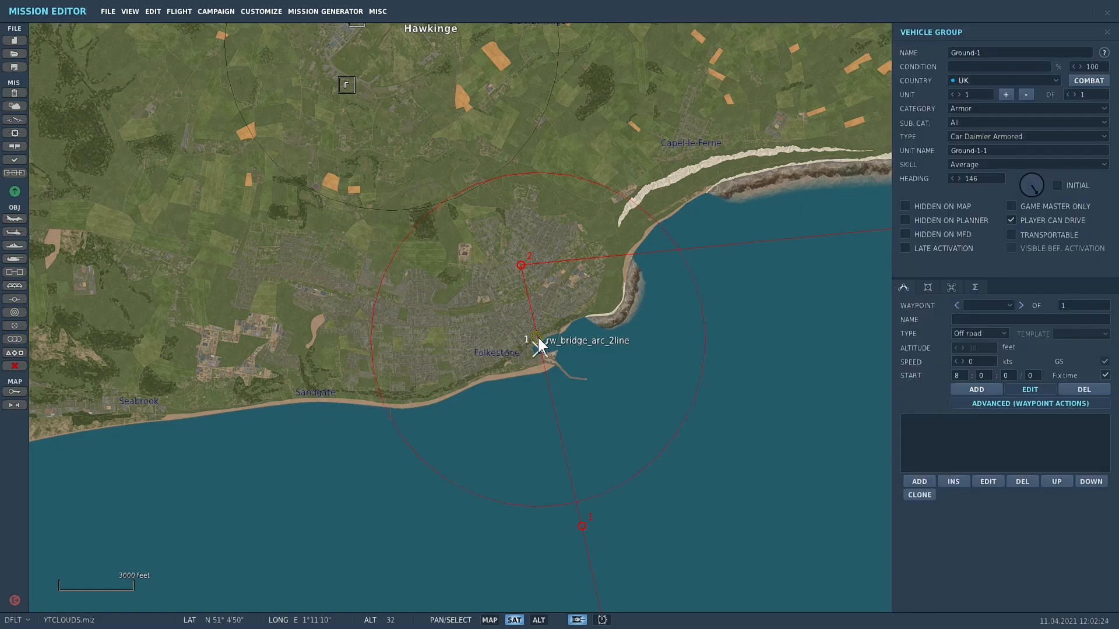
mouse_move(726, 363)
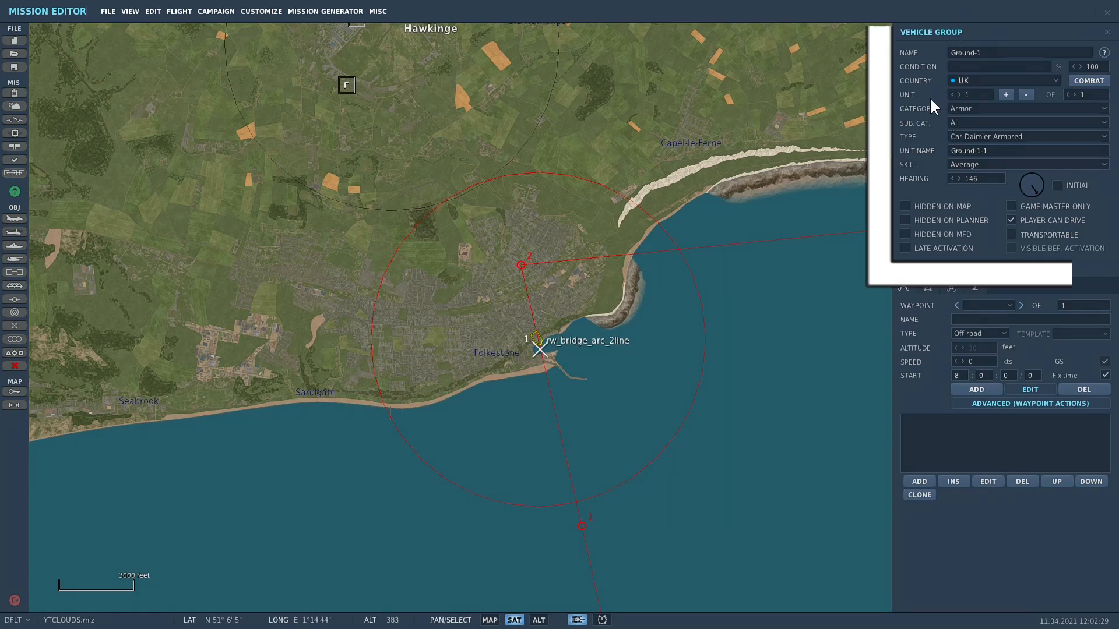
mouse_move(932, 133)
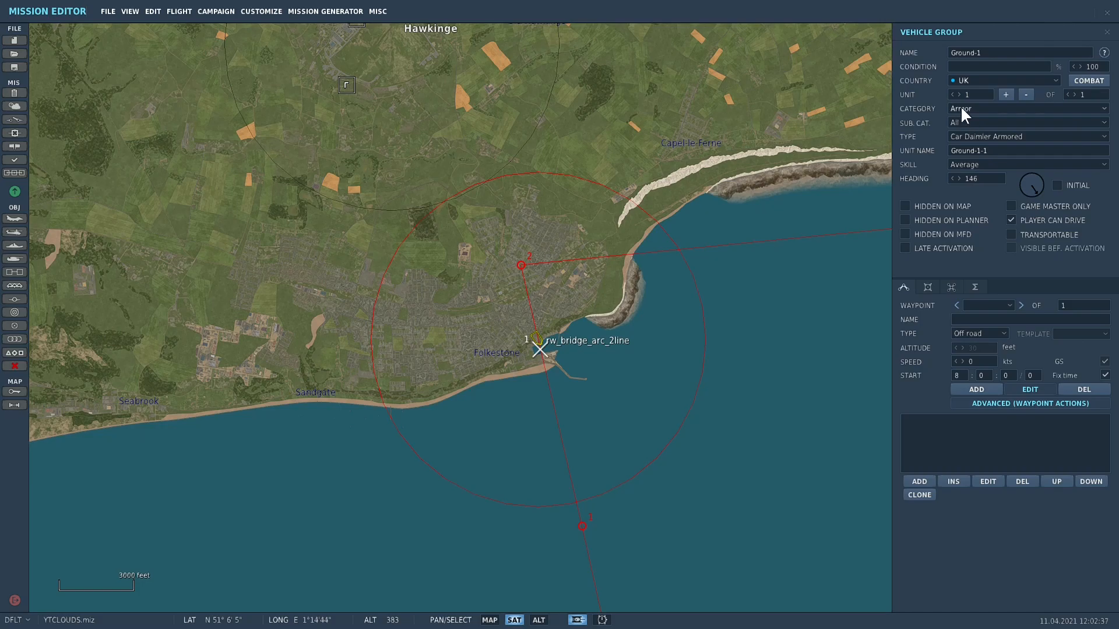
left_click(1026, 122)
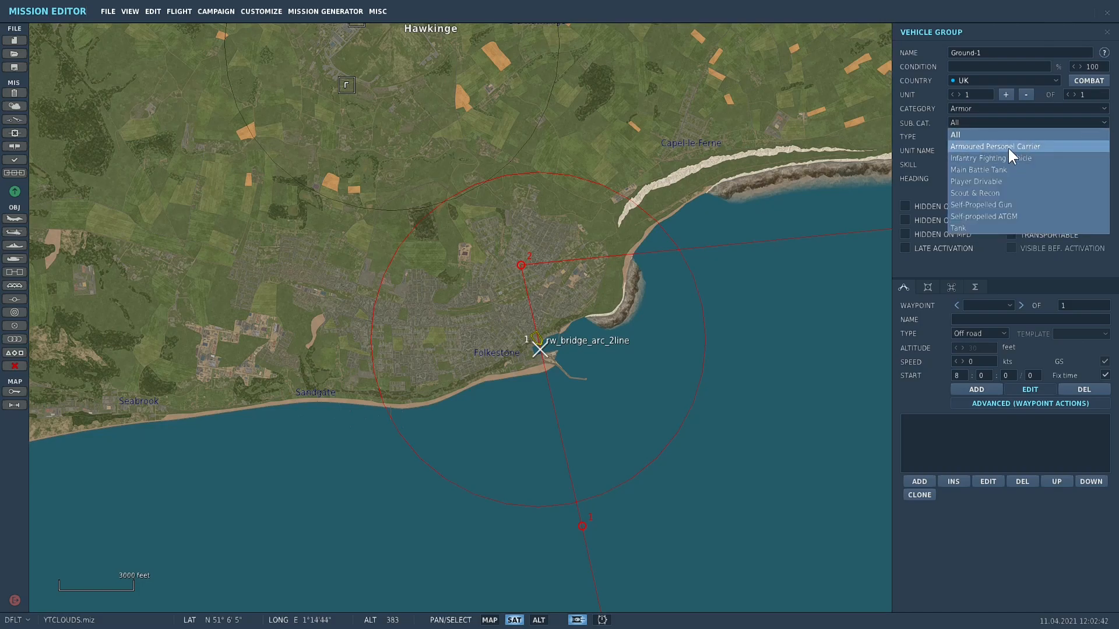
mouse_move(1016, 182)
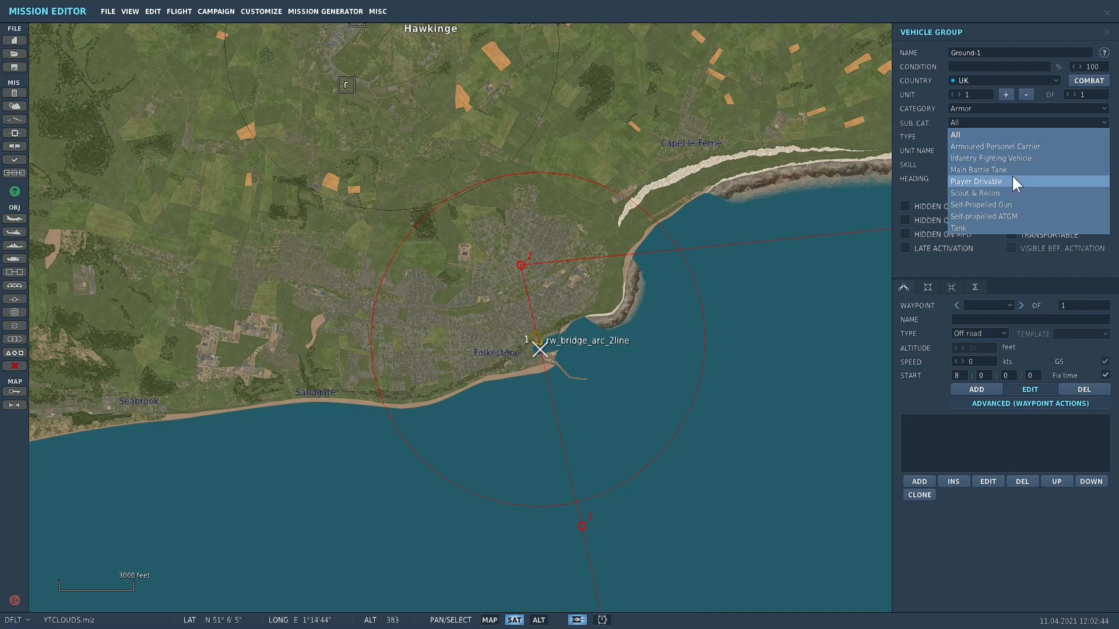
mouse_move(1004, 188)
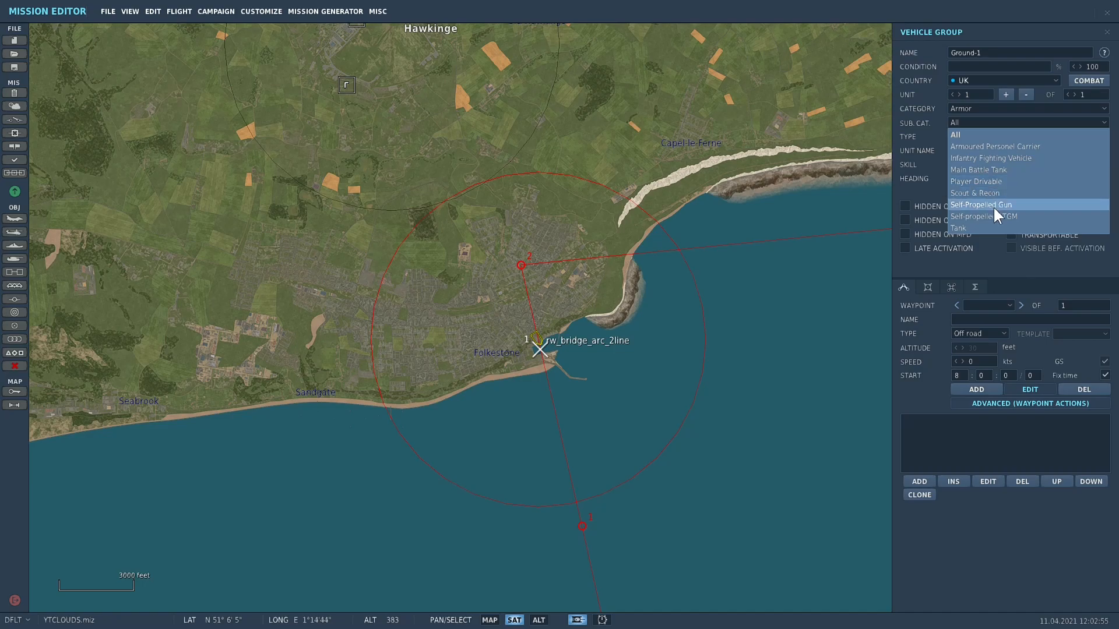
mouse_move(985, 217)
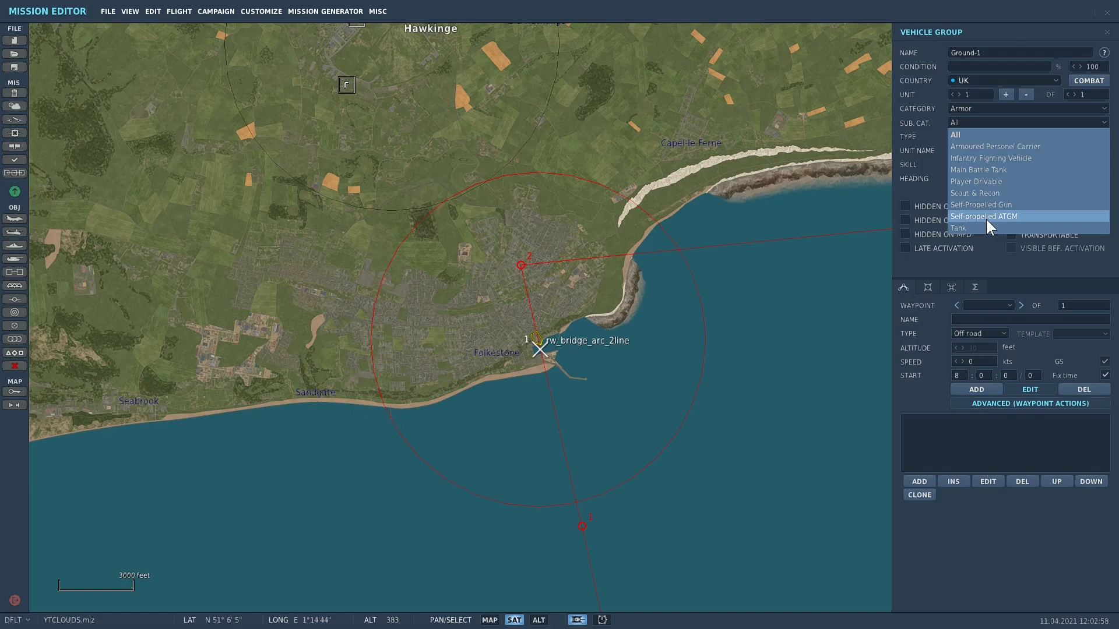
mouse_move(990, 218)
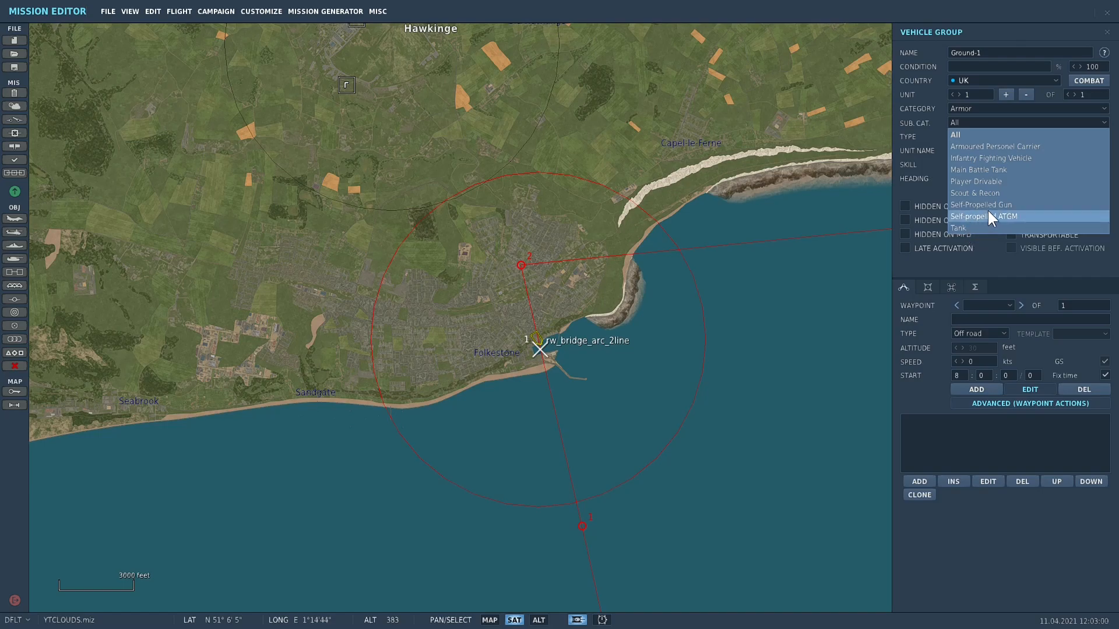